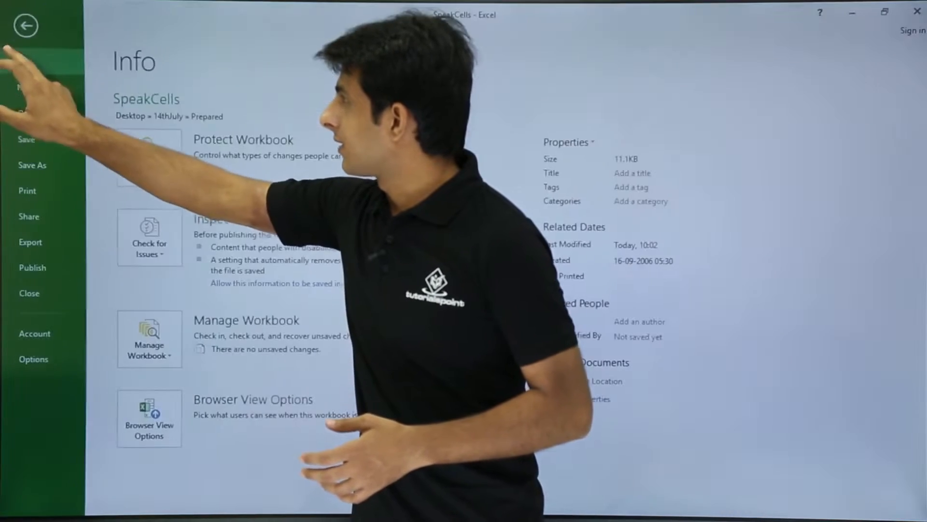
Step: Bring up the Excel Options dialog from the file info screen
{"action": "left_click", "coordinate": [33, 360]}
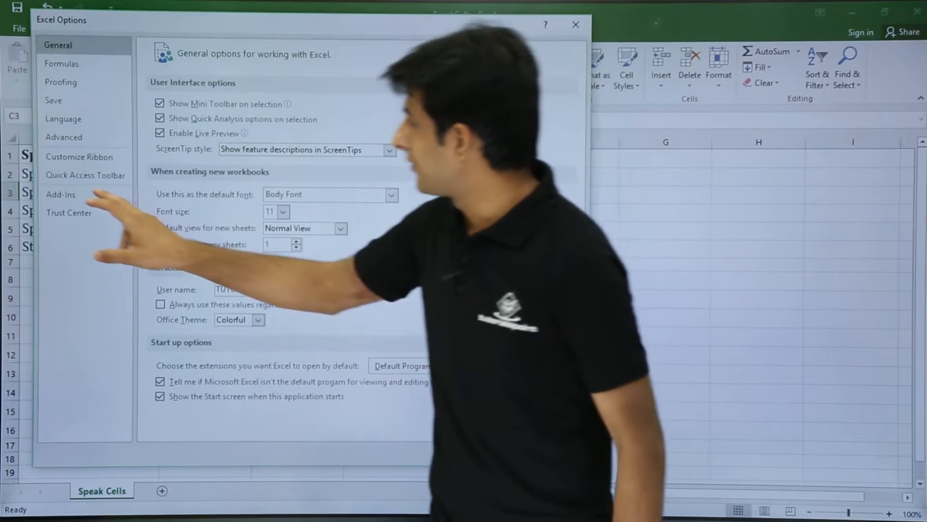
Step: Show Quick Access Toolbar customisation with All Commands listed, scrolled to the Speak Cells entries
{"action": "left_click", "coordinate": [85, 175]}
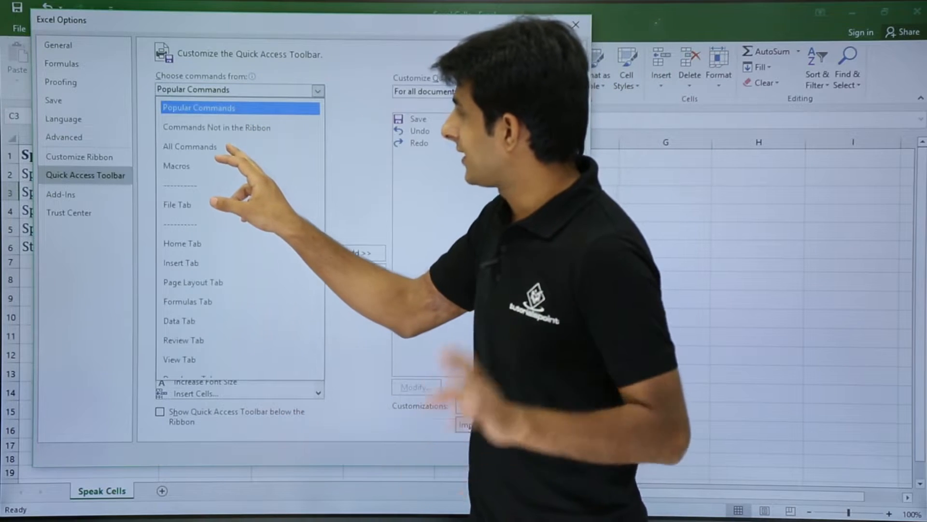
{"action": "left_click", "coordinate": [239, 89]}
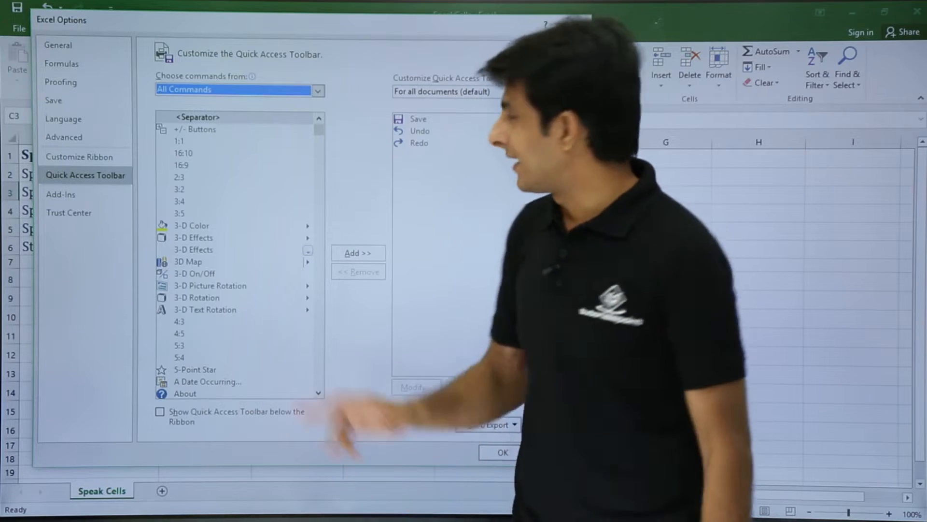
{"action": "scroll", "scroll_direction": "down", "scroll_amount": 3}
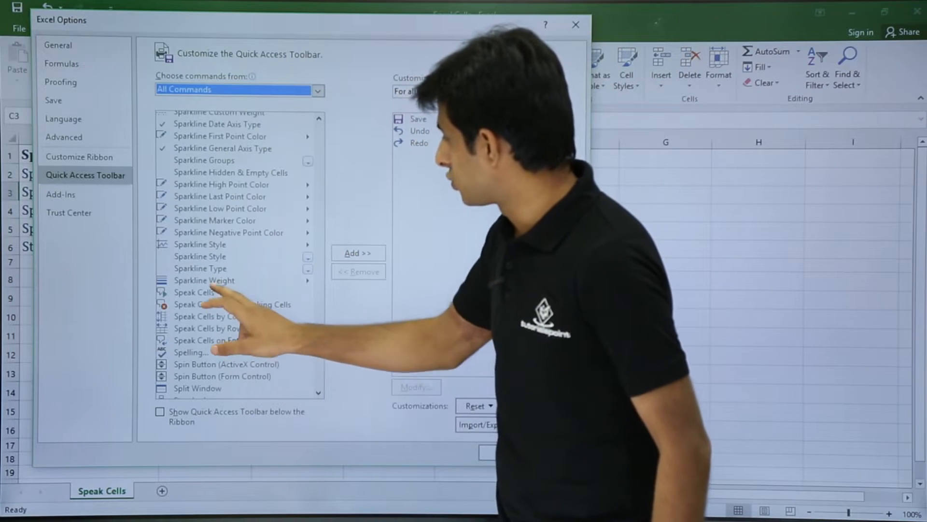
Step: Add Speak Cells, the next speaking command and Speak Cells on Enter to the Quick Access Toolbar
{"action": "left_click", "coordinate": [193, 292]}
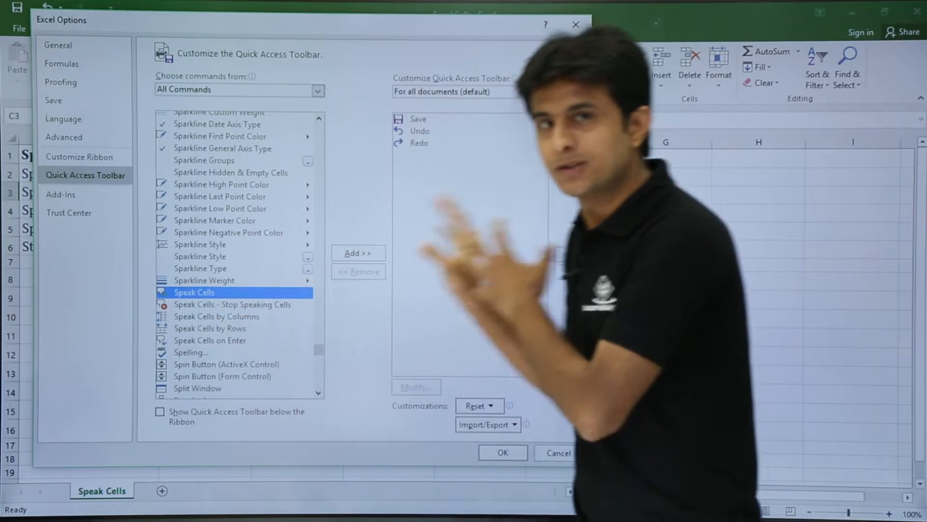
{"action": "left_click", "coordinate": [357, 253]}
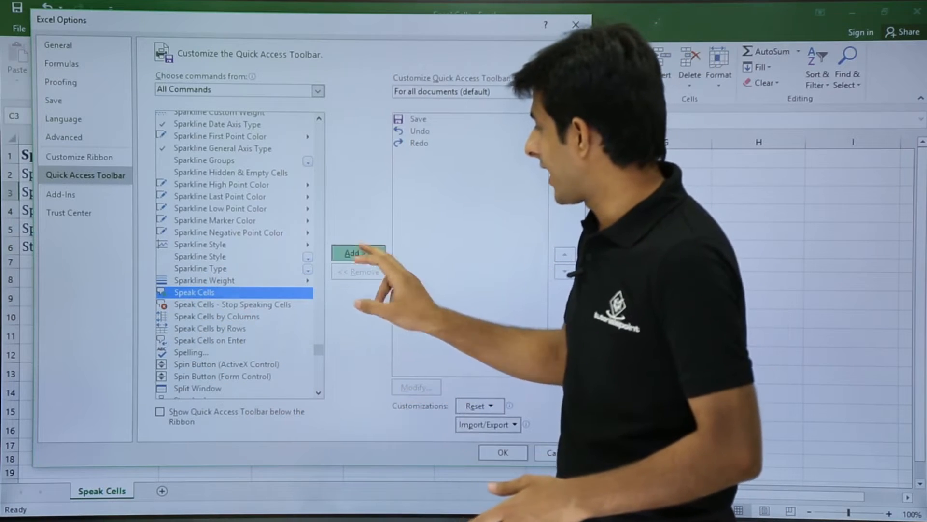
{"action": "left_click", "coordinate": [358, 253]}
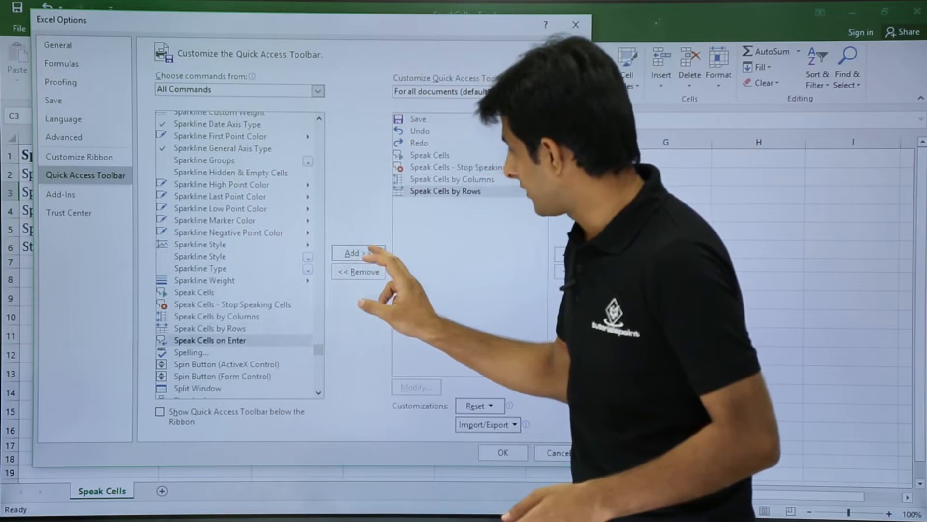
{"action": "left_click", "coordinate": [357, 252]}
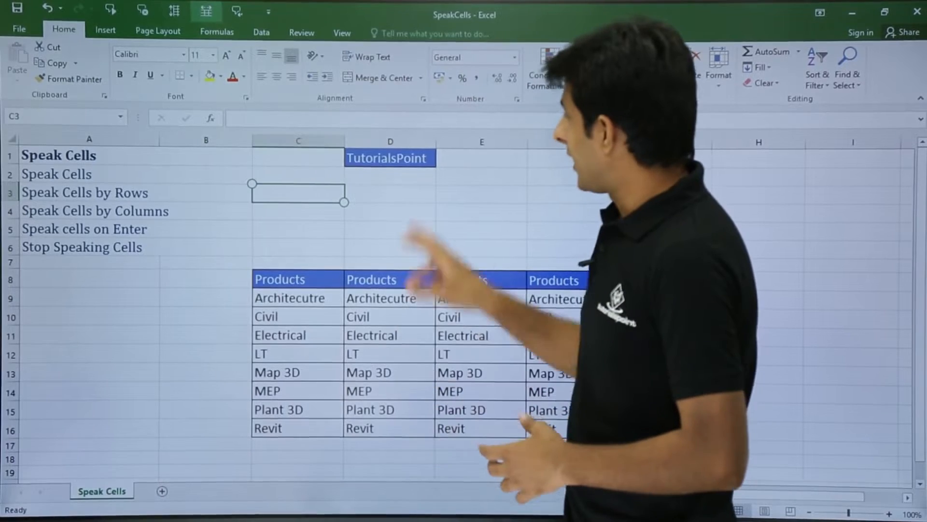
Step: Select the Products table C8:F16 so its cells can be read aloud down column C
{"action": "left_click", "coordinate": [390, 157]}
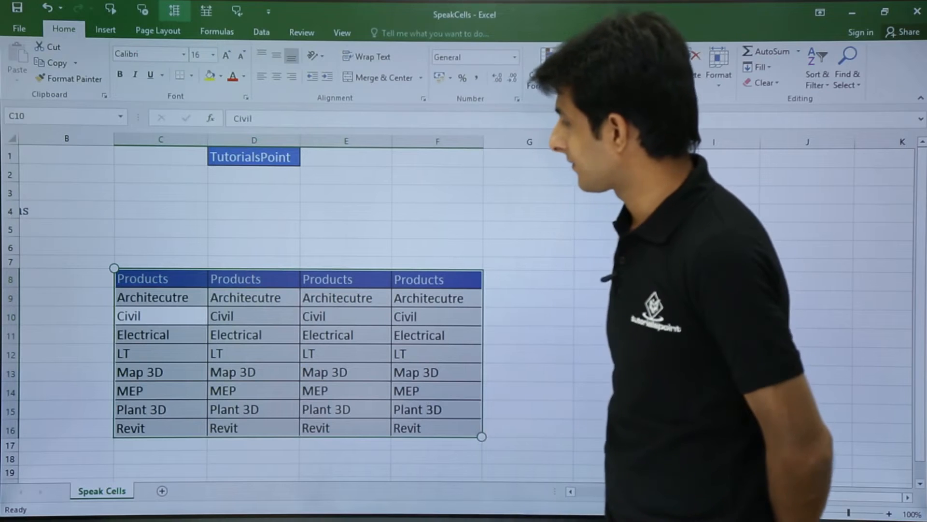
Step: Let the table reading finish, switch on Speak Cells on Enter and select cell F1
{"action": "left_click", "coordinate": [160, 335]}
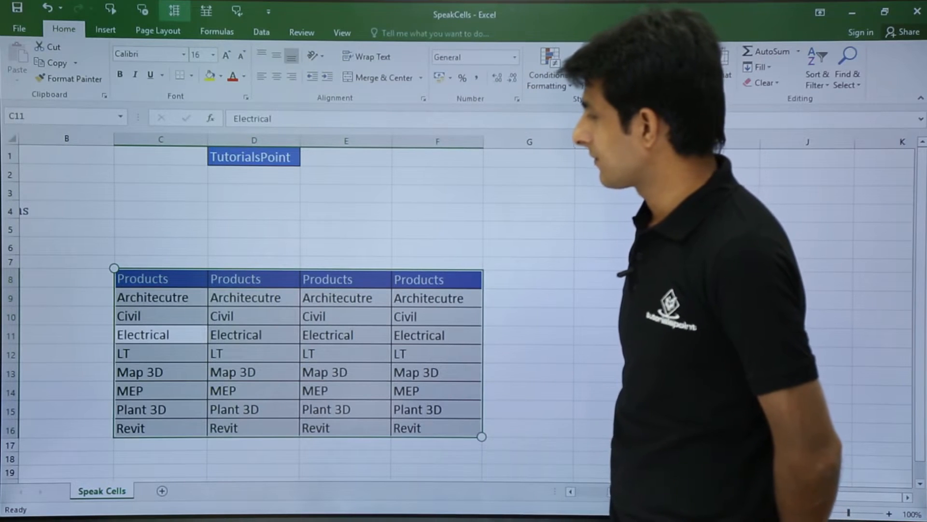
{"action": "left_click", "coordinate": [160, 372]}
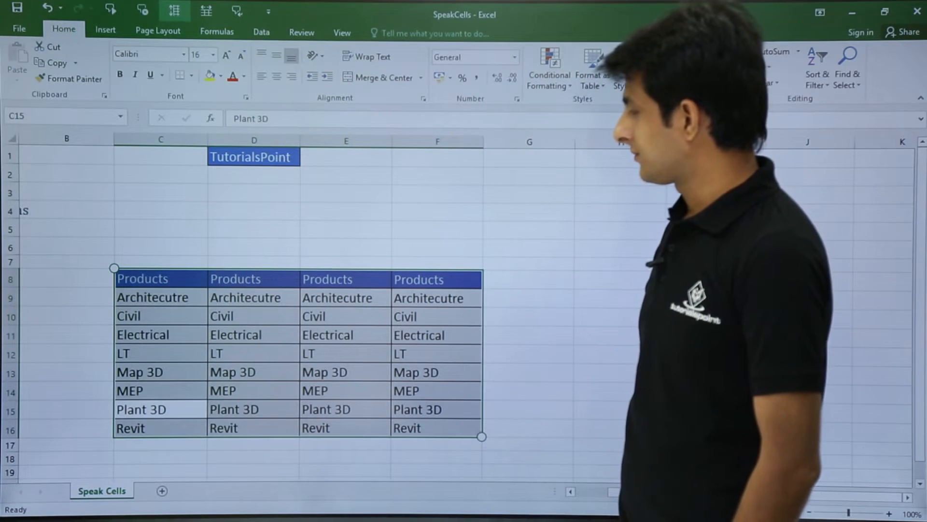
{"action": "left_click", "coordinate": [253, 278]}
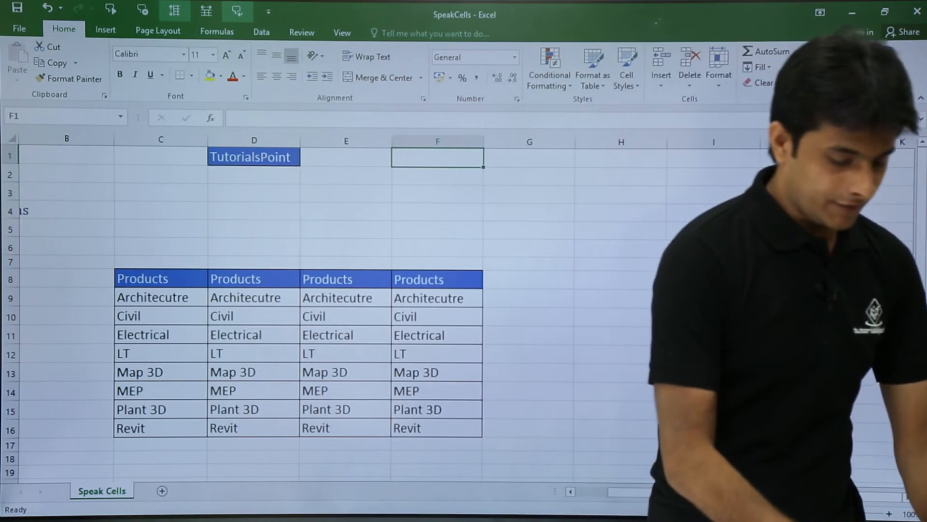
Step: Enter Pune in F1 and Tutorialspoint in G1, each spoken aloud, then start typing civil in I2
{"action": "type", "text": "Pune"}
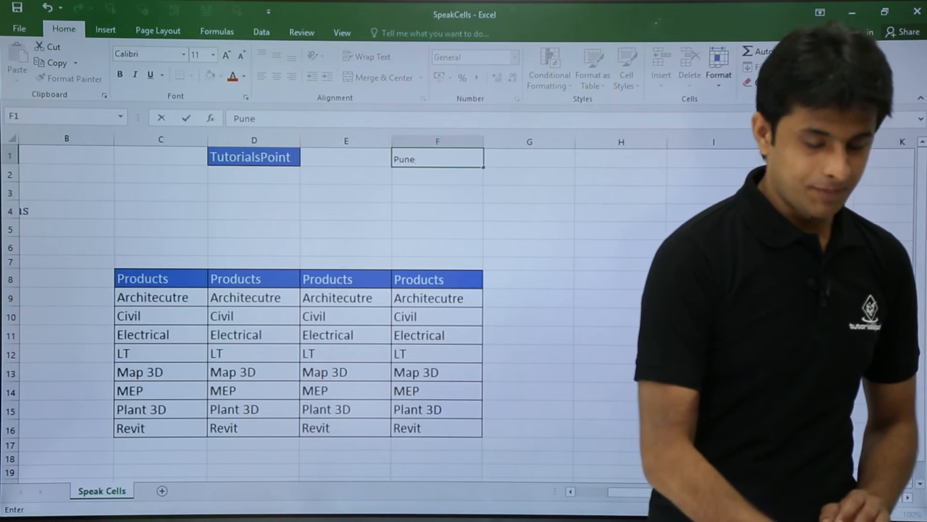
{"action": "key", "text": "enter"}
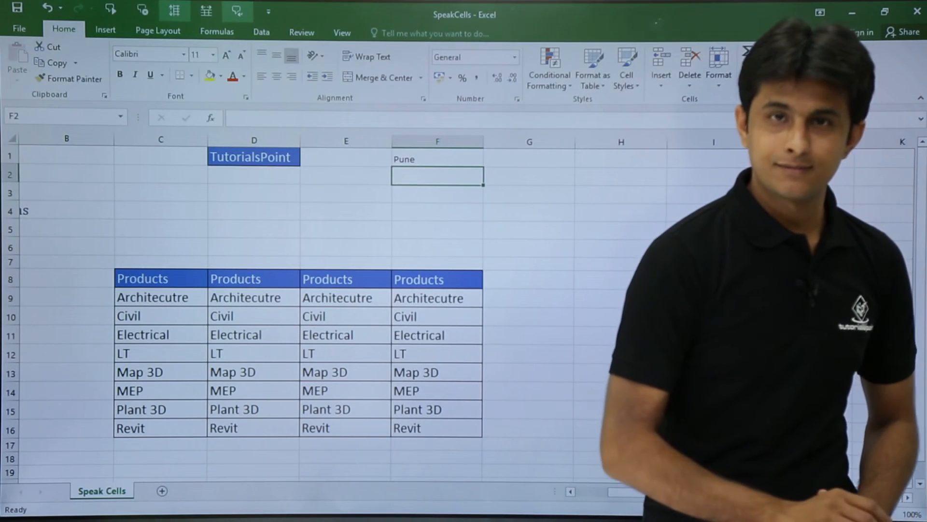
{"action": "left_click", "coordinate": [528, 156]}
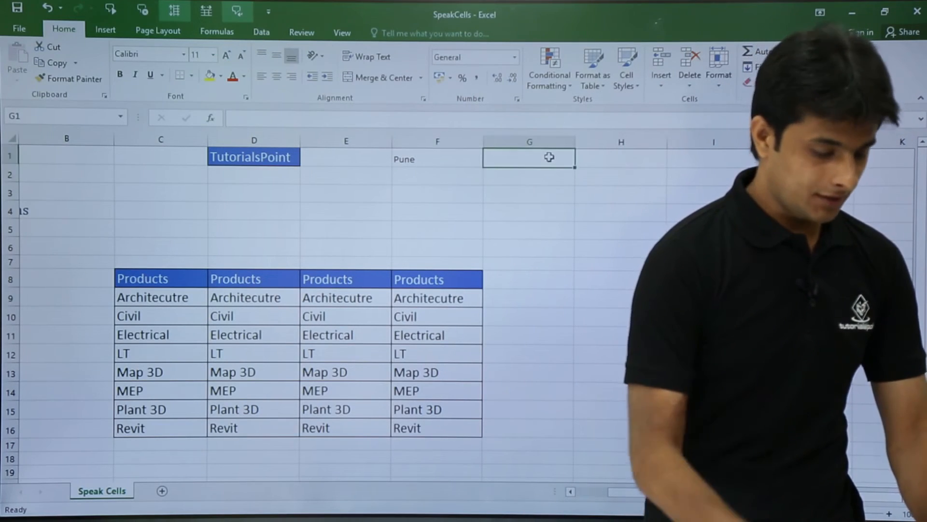
{"action": "type", "text": "Tutorialspoint"}
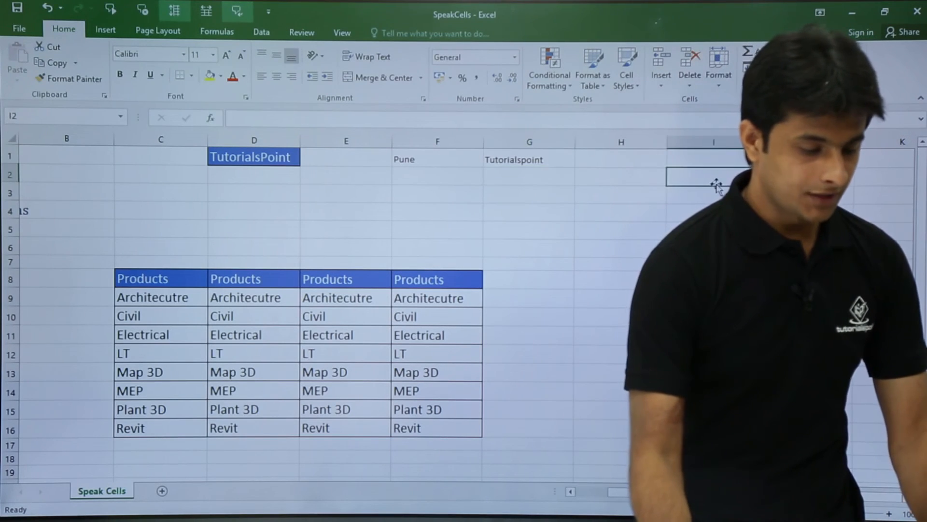
{"action": "type", "text": "civil"}
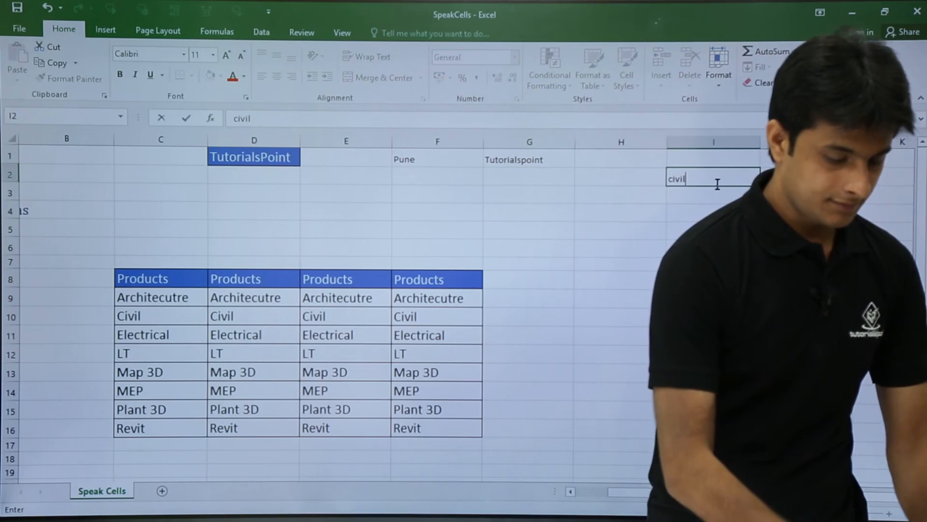